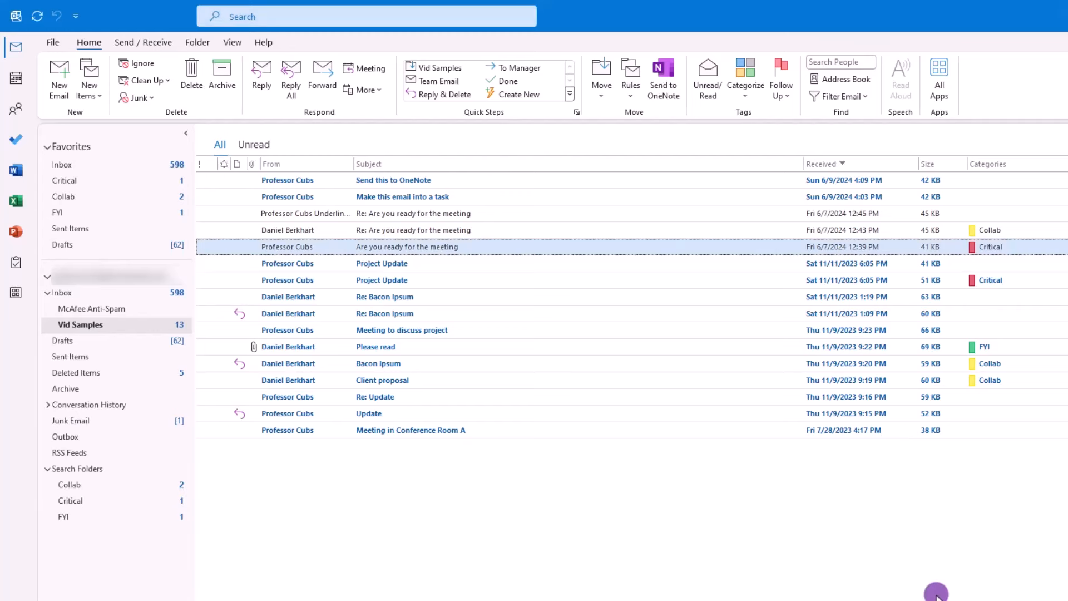
mouse_move(14, 261)
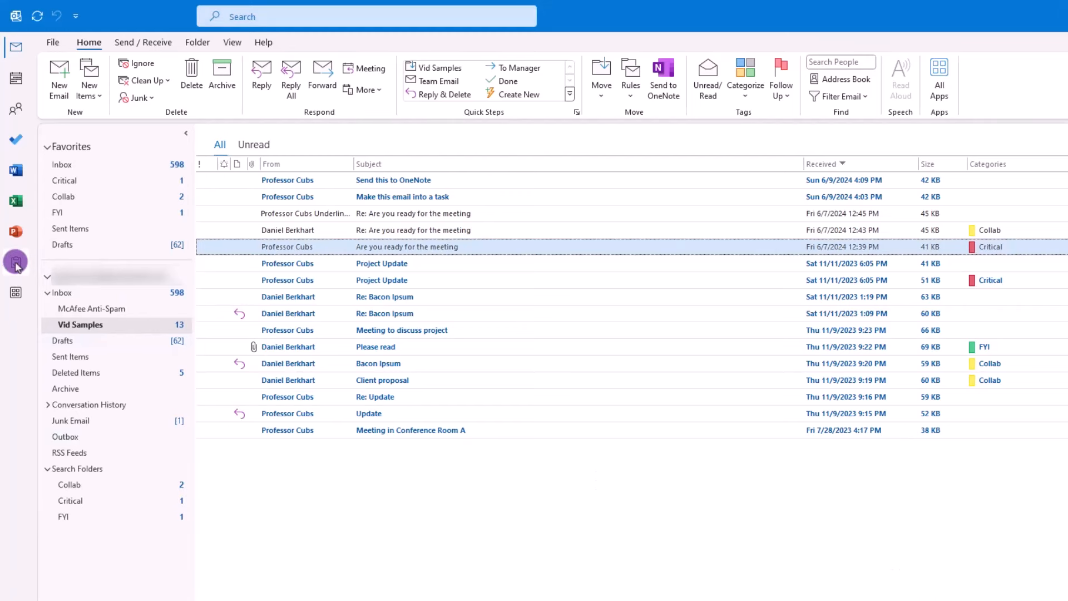
Step: Switch from the mail folders to the Tasks area with its empty To-Do List
click(14, 263)
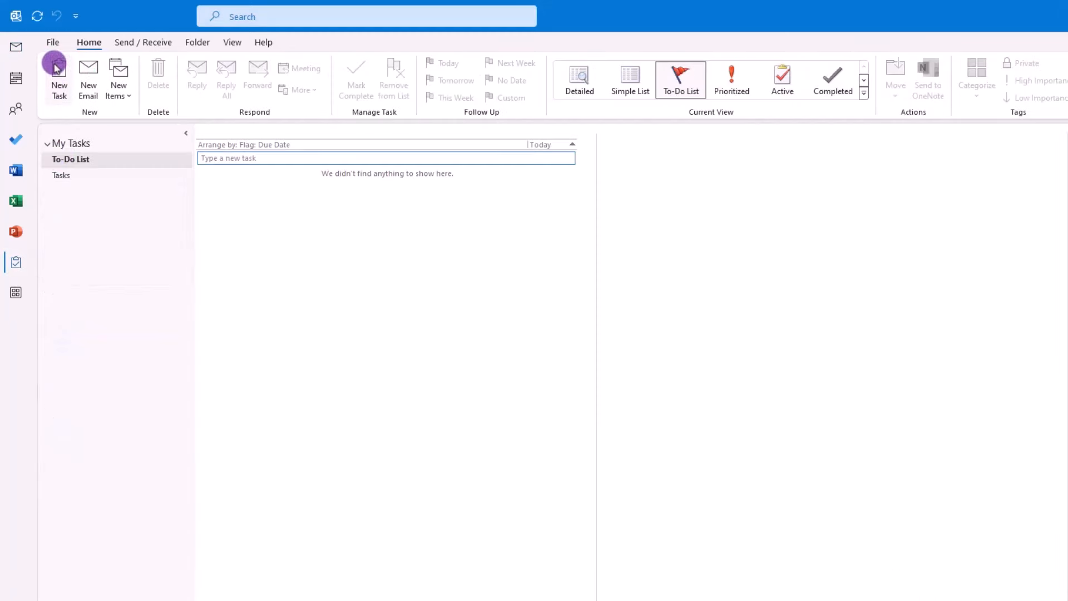
Step: Save the email 'Make this email into a task' as a task and view it in To Do
click(59, 75)
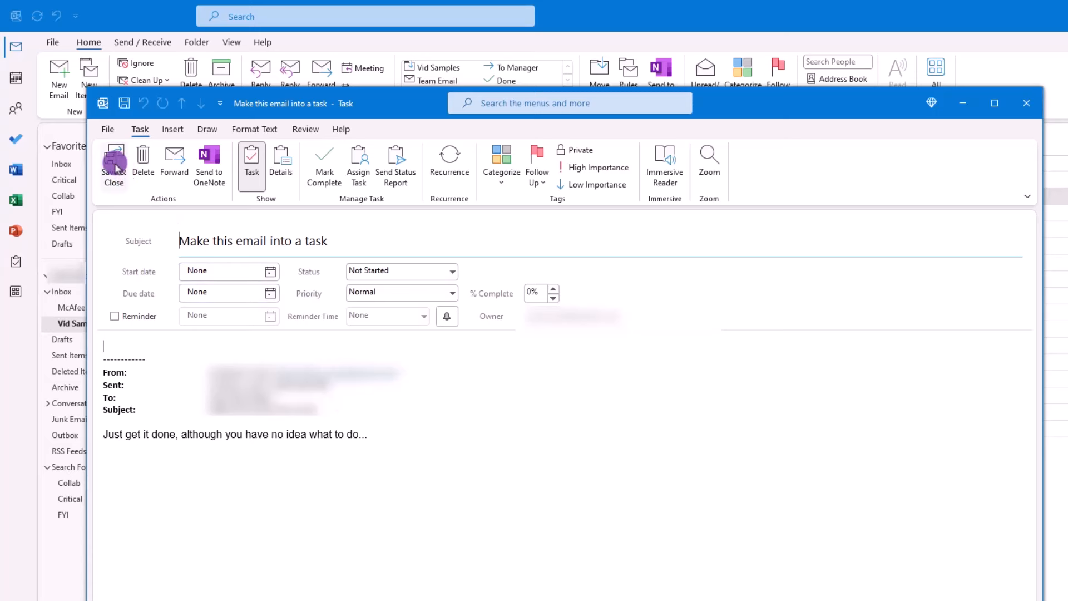
click(114, 163)
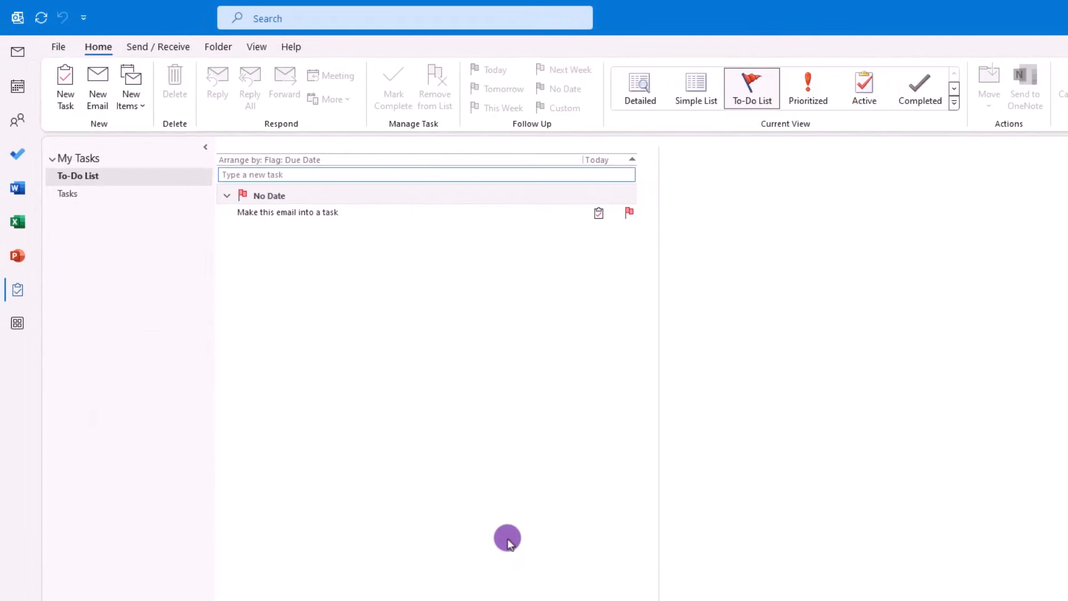
mouse_move(110, 230)
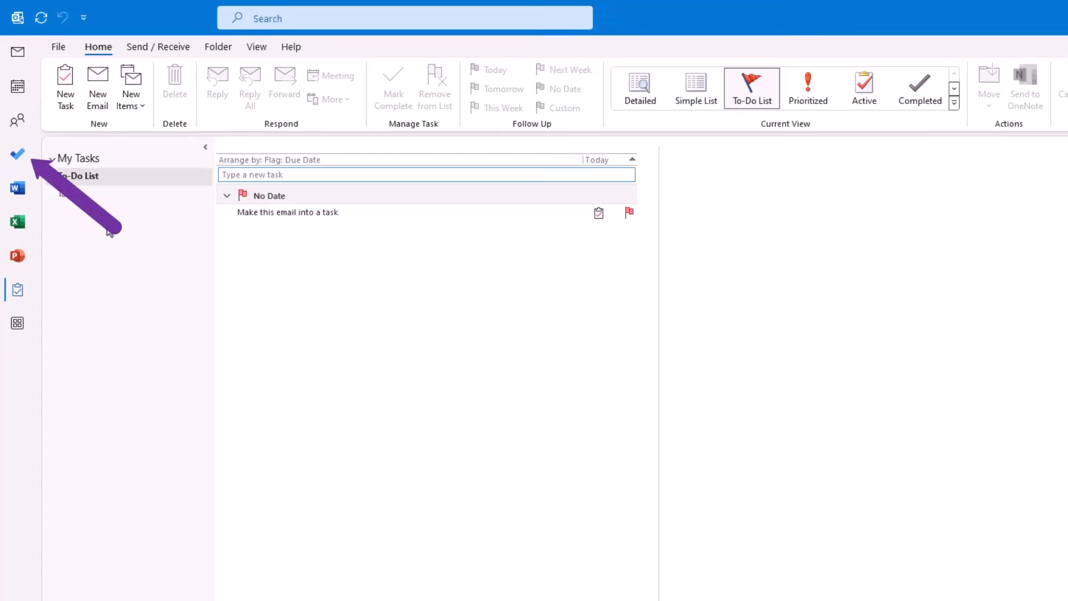
click(17, 154)
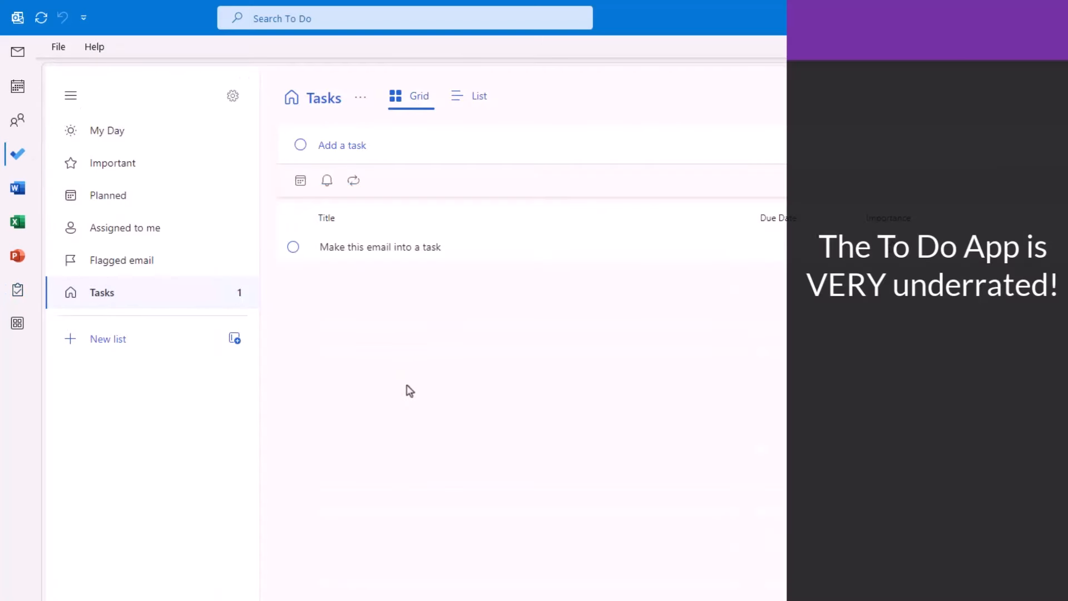
mouse_move(311, 345)
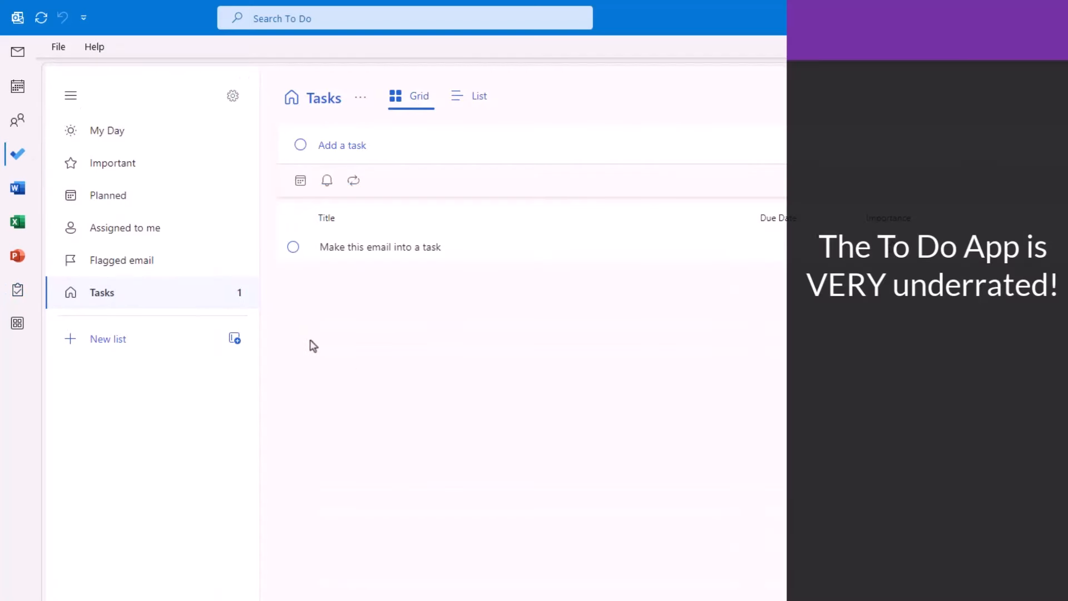